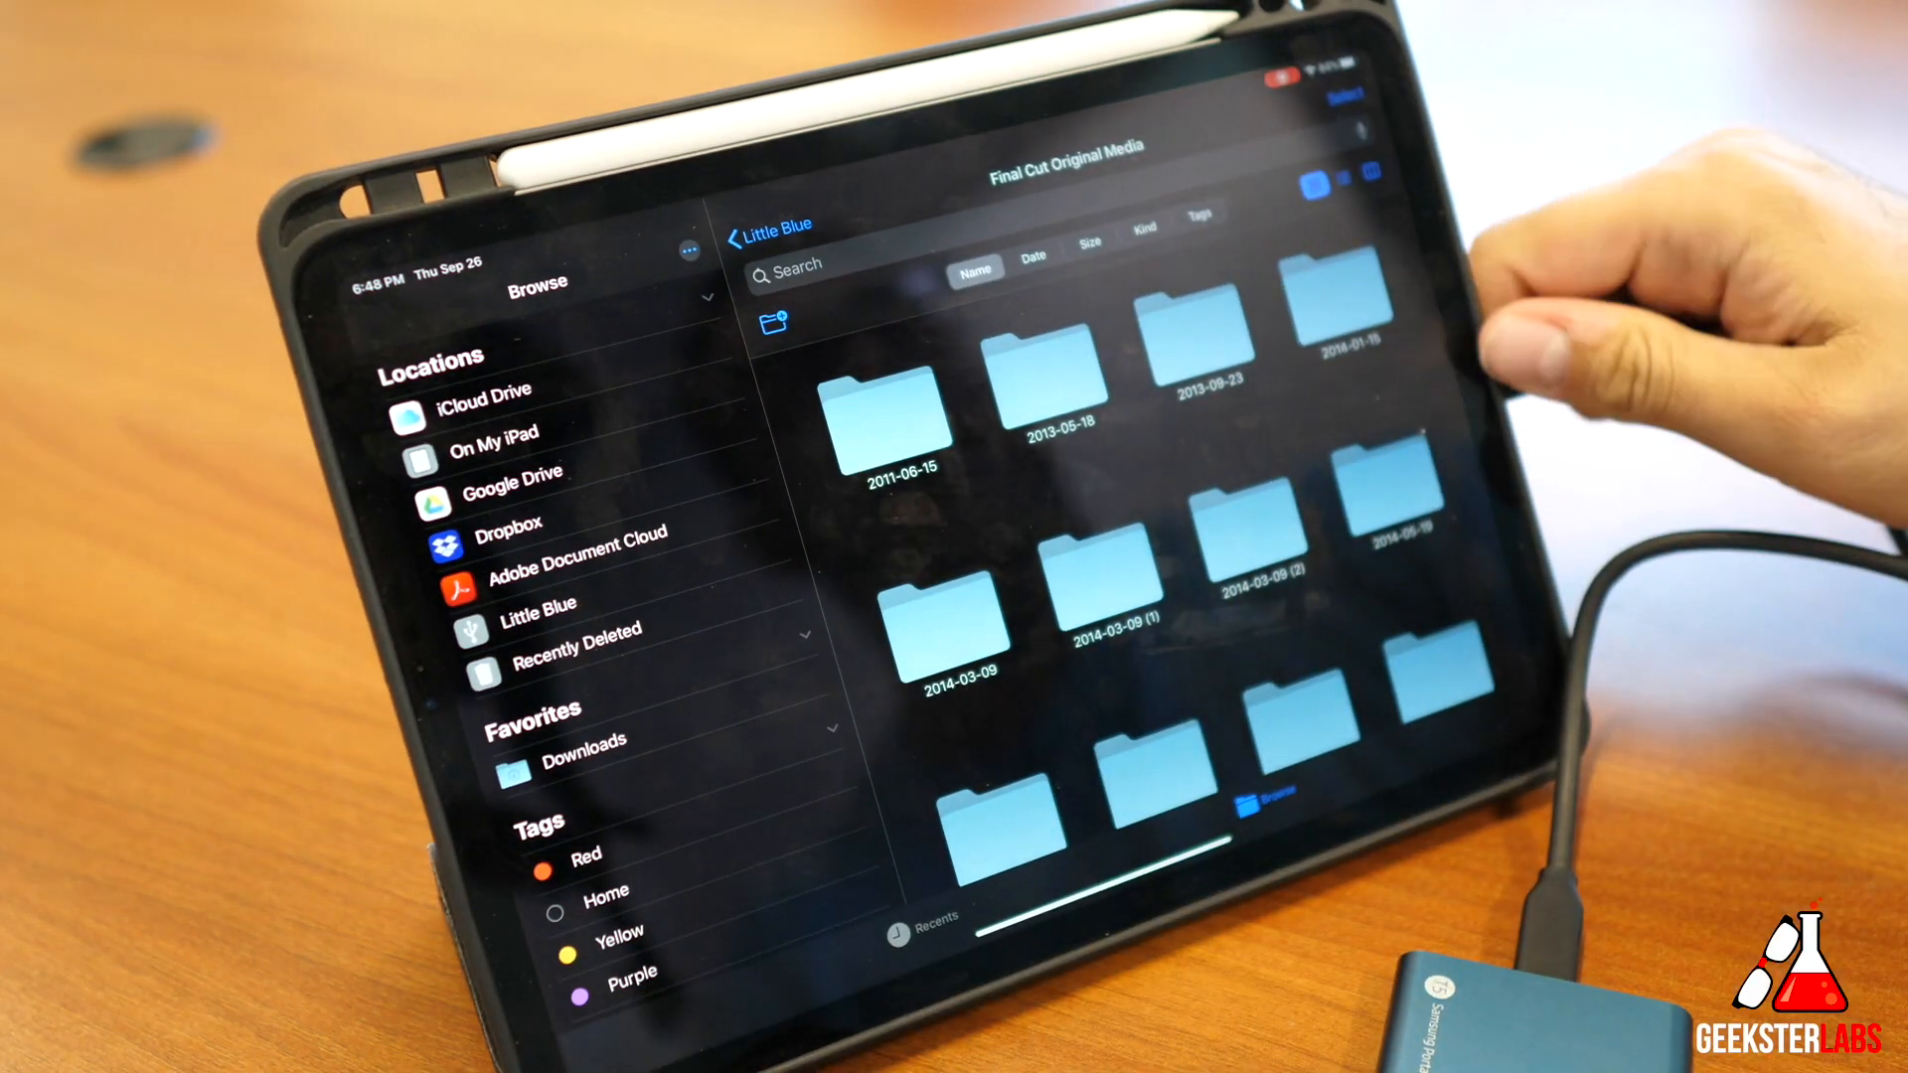
Switch from the Little Blue drive to the Airrosti Videos drive in the Locations sidebar
{"action": "left_click", "coordinate": [484, 413]}
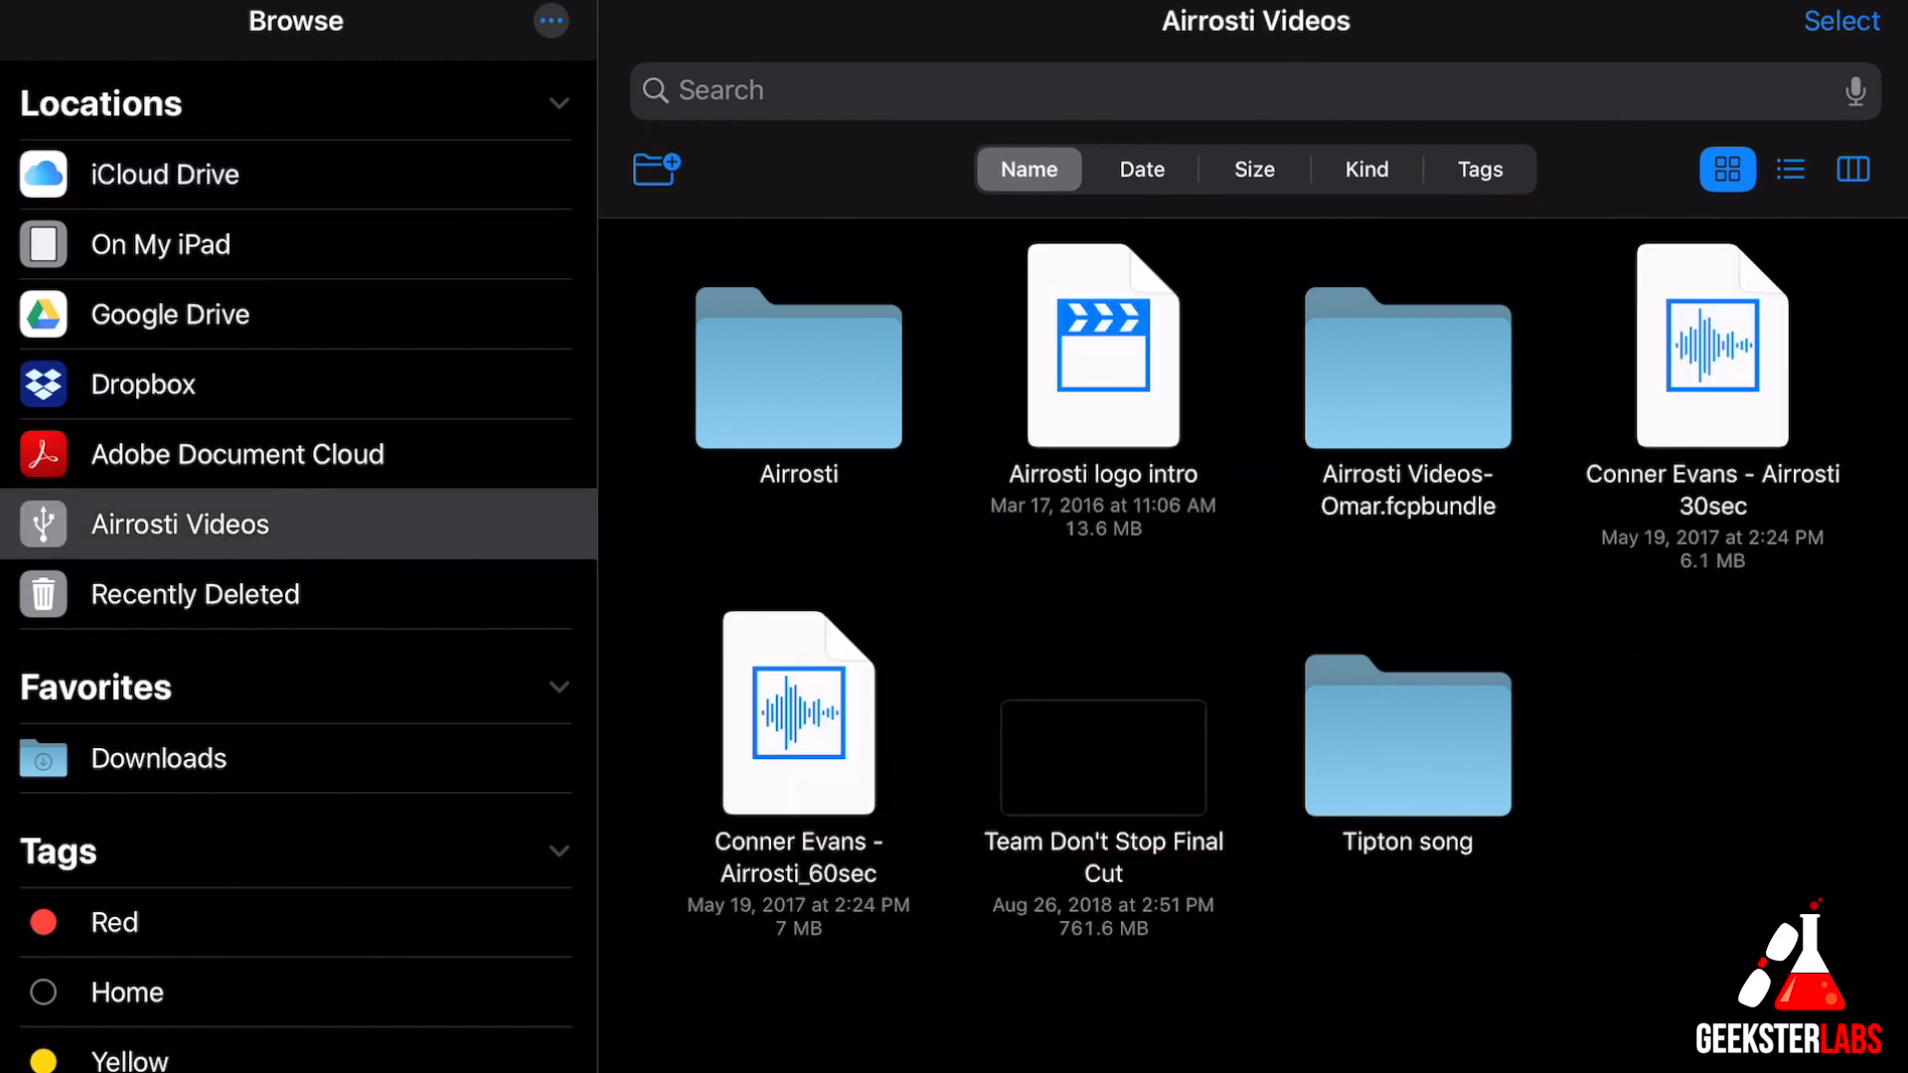
{"action": "double_click", "coordinate": [798, 713]}
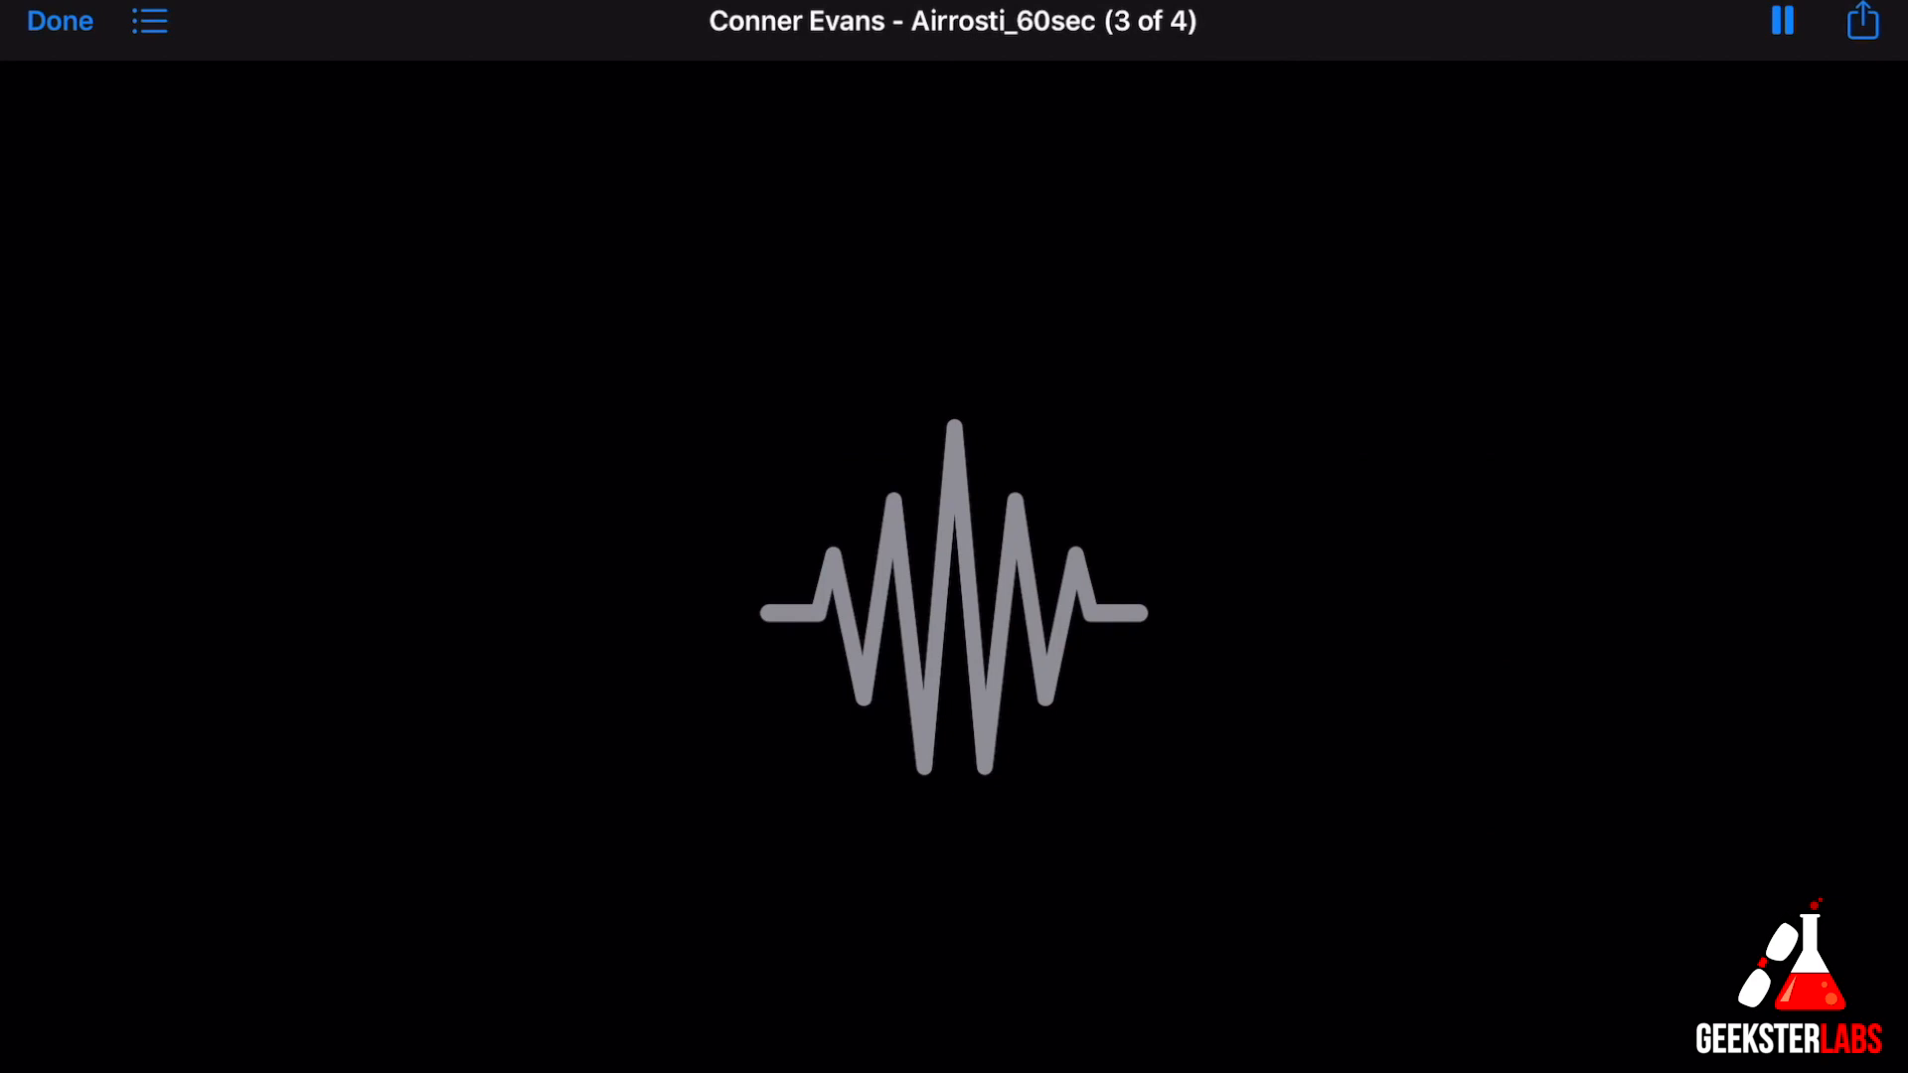
{"action": "left_click", "coordinate": [148, 21]}
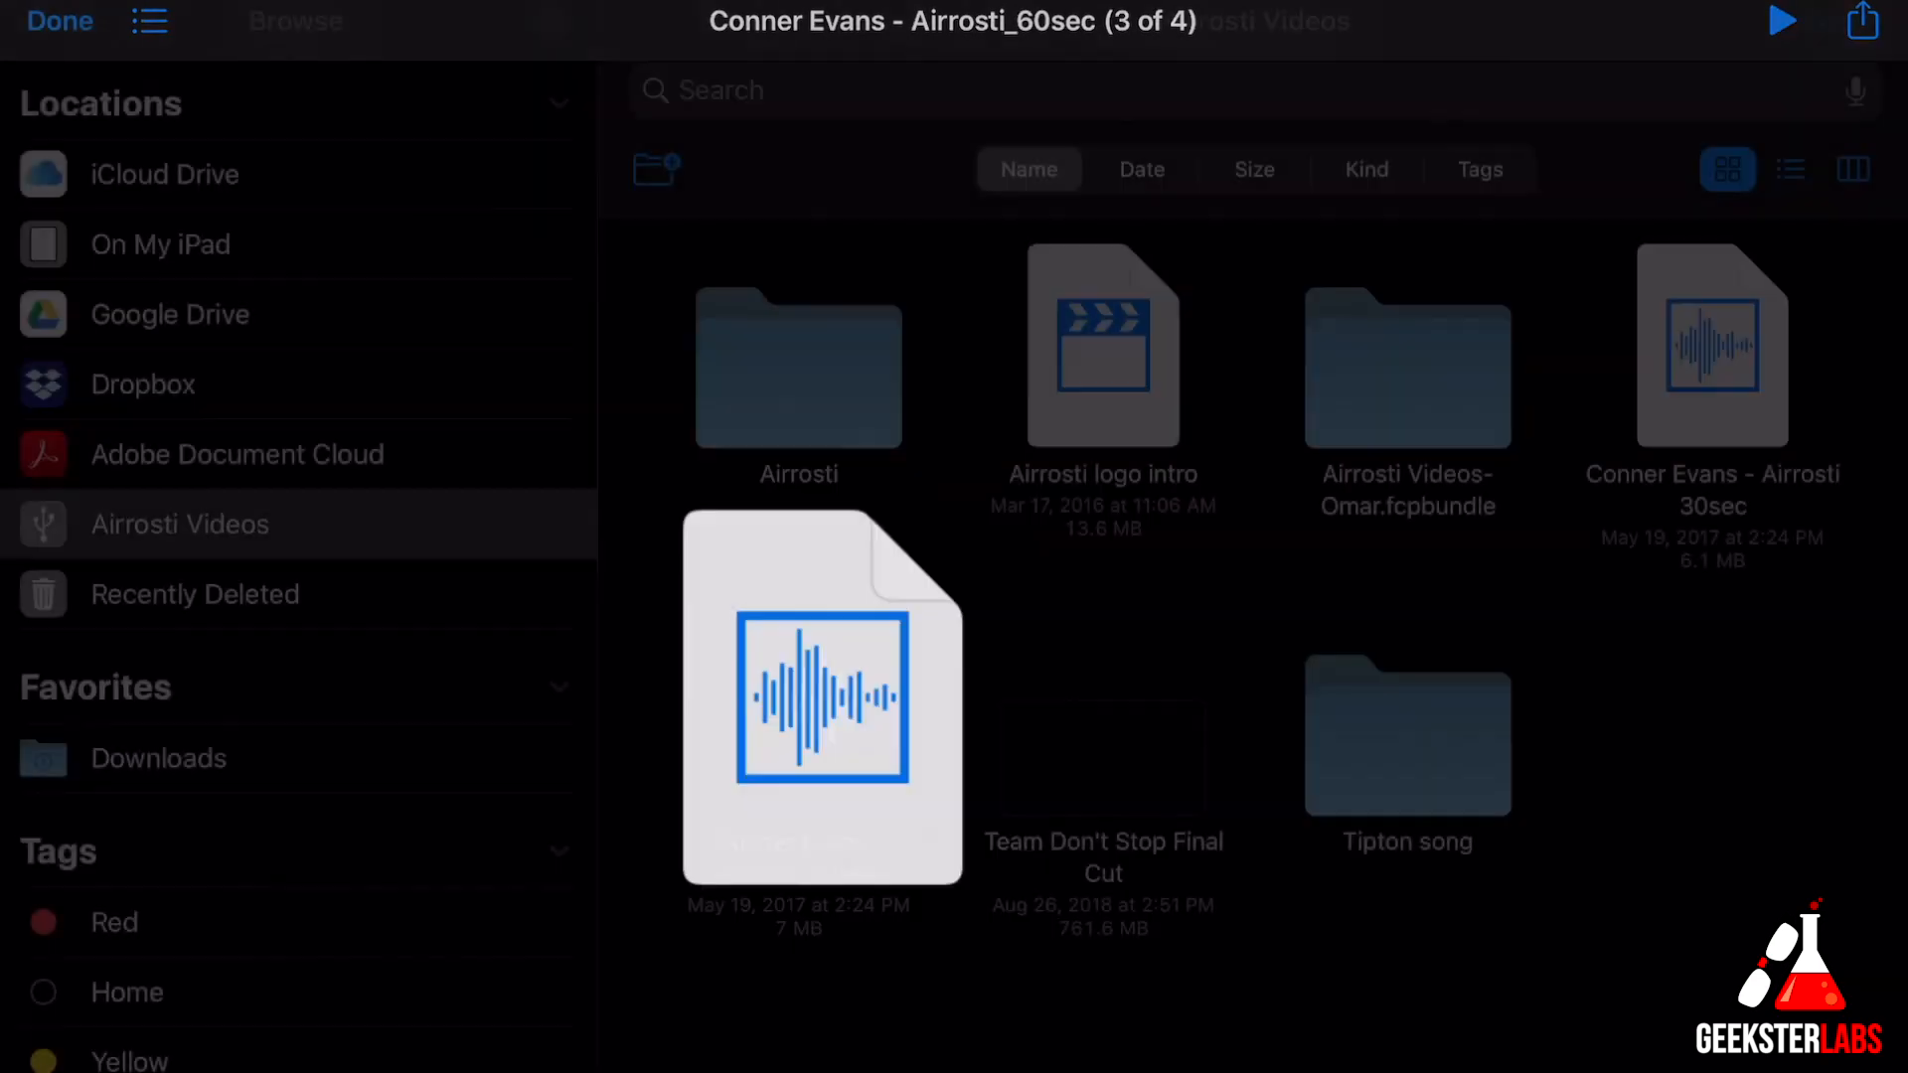